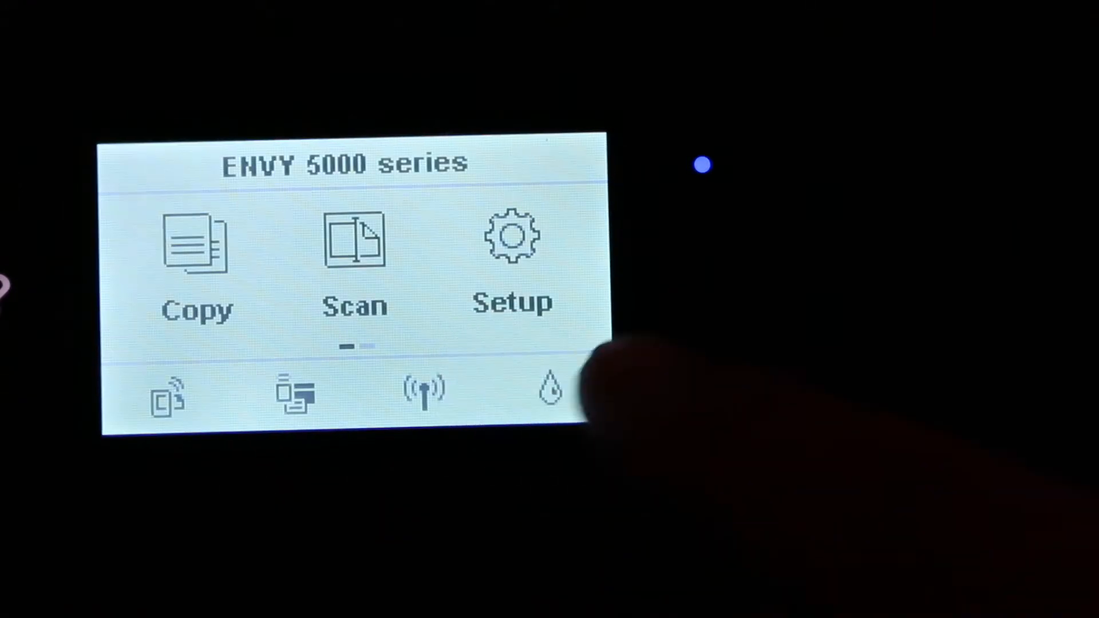
Go to the printer's Setup menu and scroll to the Network Setup wireless options.
click(513, 238)
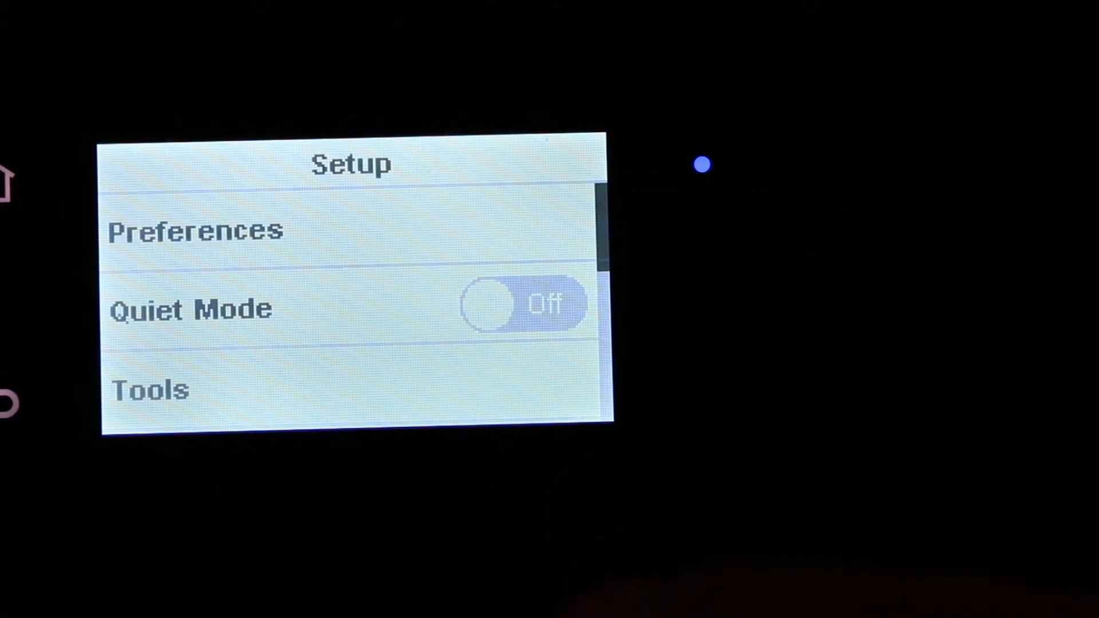
scroll(down, 3)
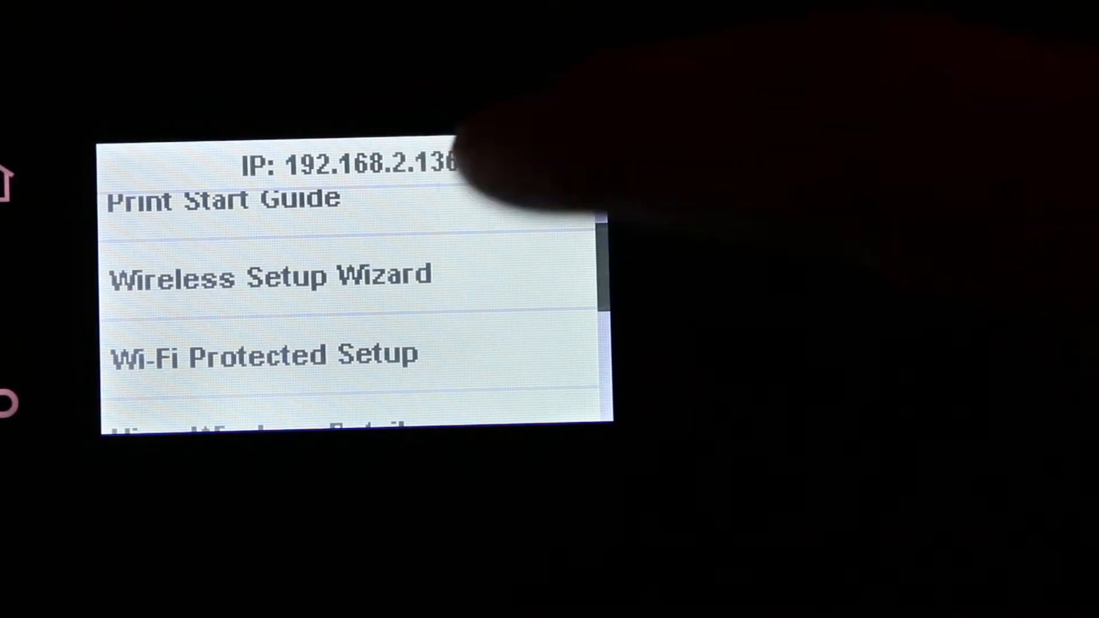
Run the Wireless Setup Wizard, pick the home network, and reach password entry.
click(272, 276)
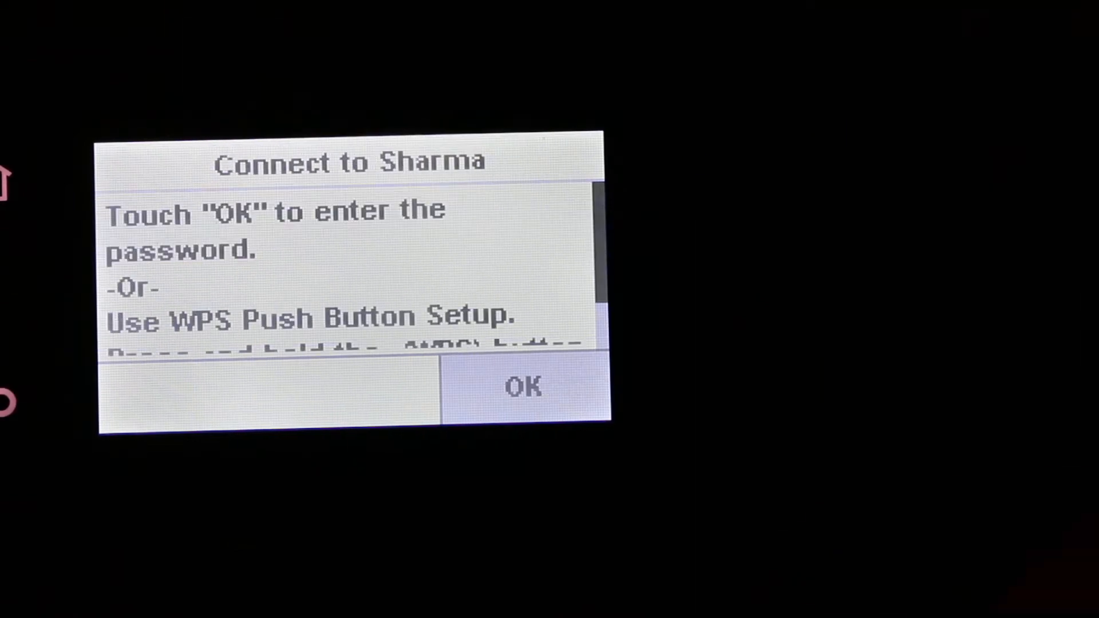
click(524, 387)
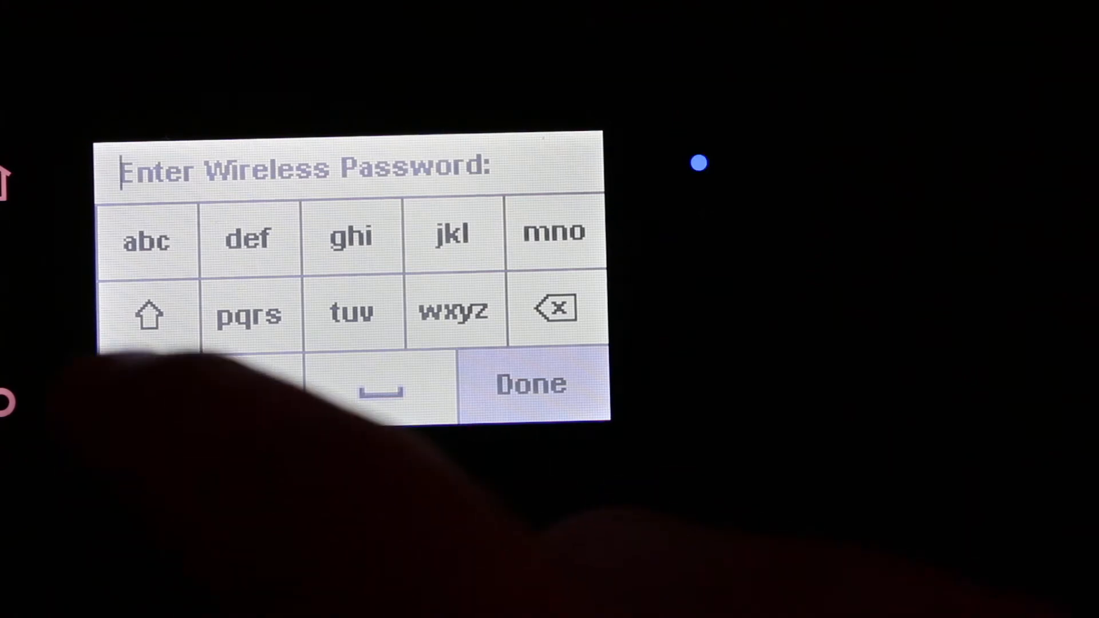
Submit the Wi-Fi password, confirm the settings, and dismiss Connection Successful.
click(530, 383)
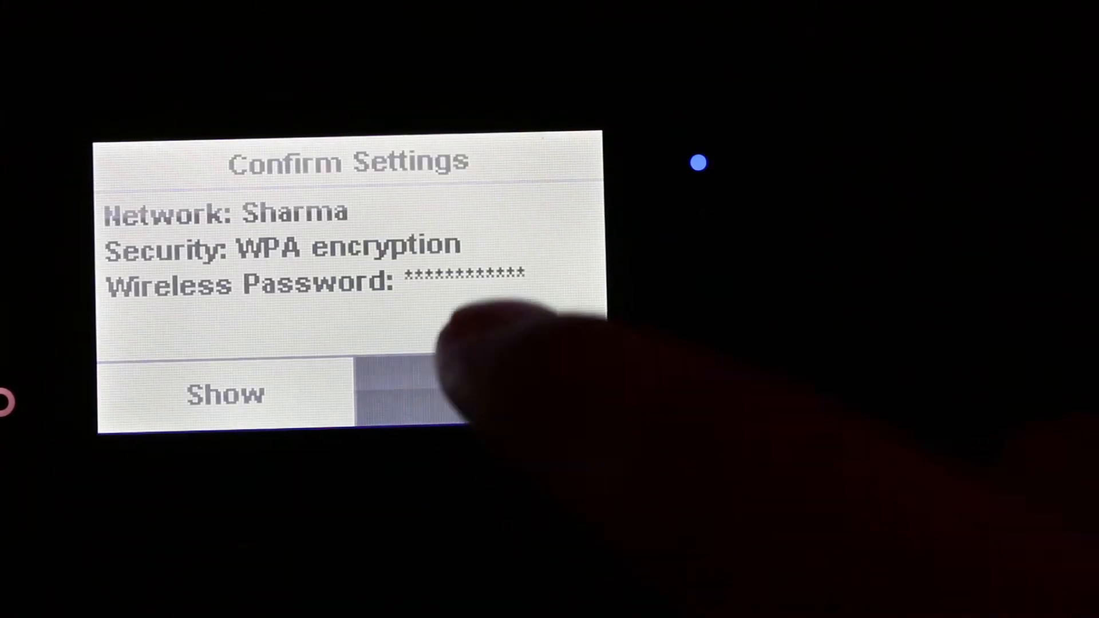
click(481, 393)
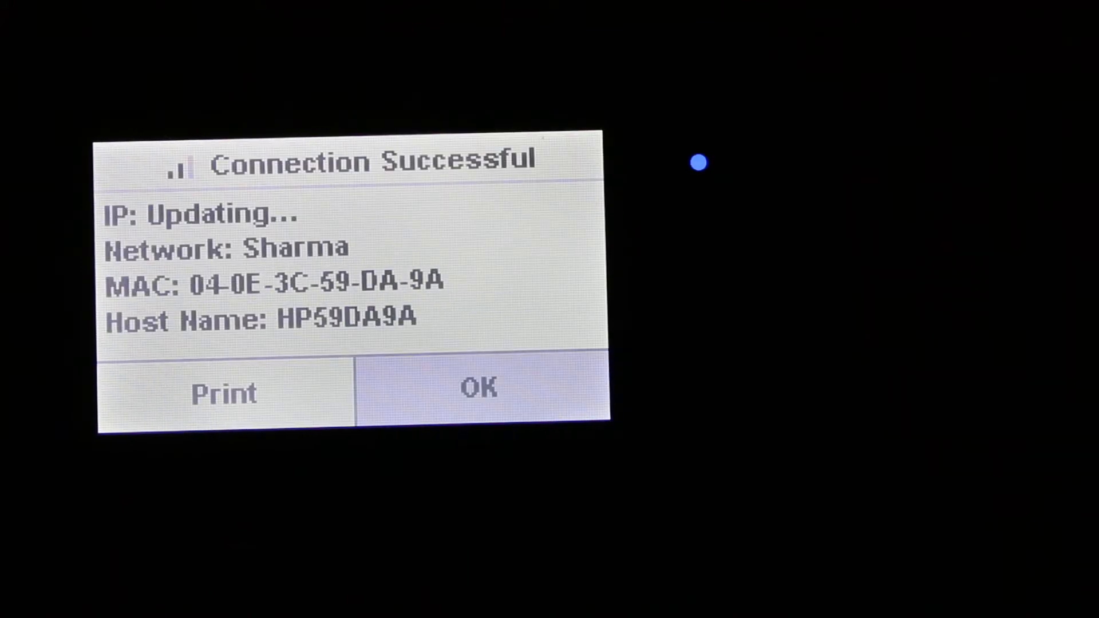
click(481, 390)
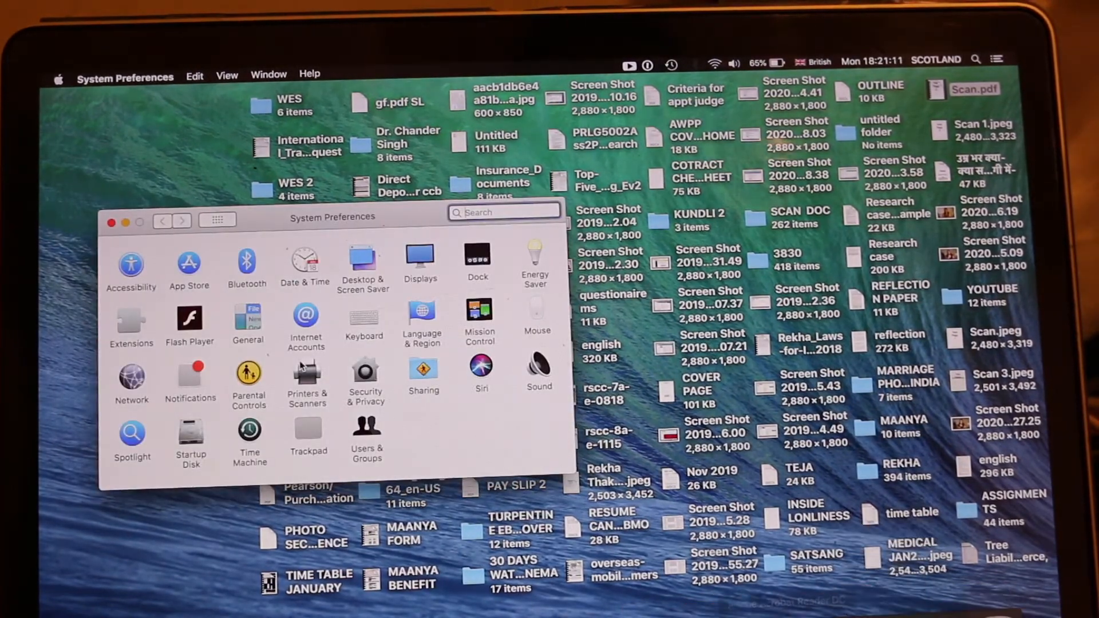
Go to the Printers & Scanners pane in System Preferences.
click(307, 372)
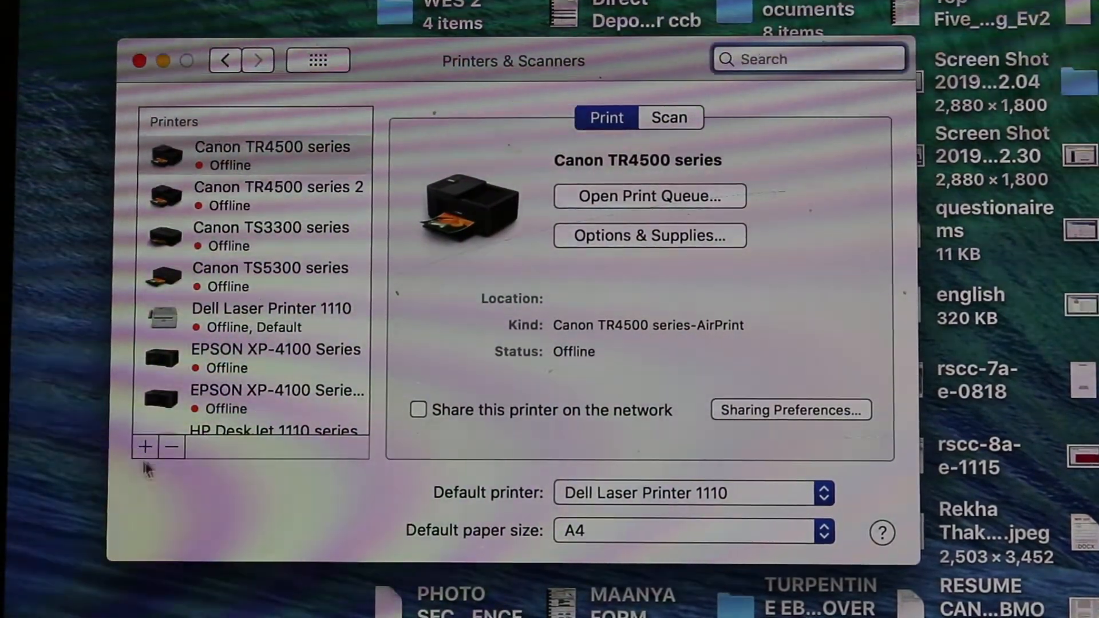
Add HP ENVY 5000 series [59DA9A] as an AirPrint printer and check its Scan and Print tabs.
click(145, 446)
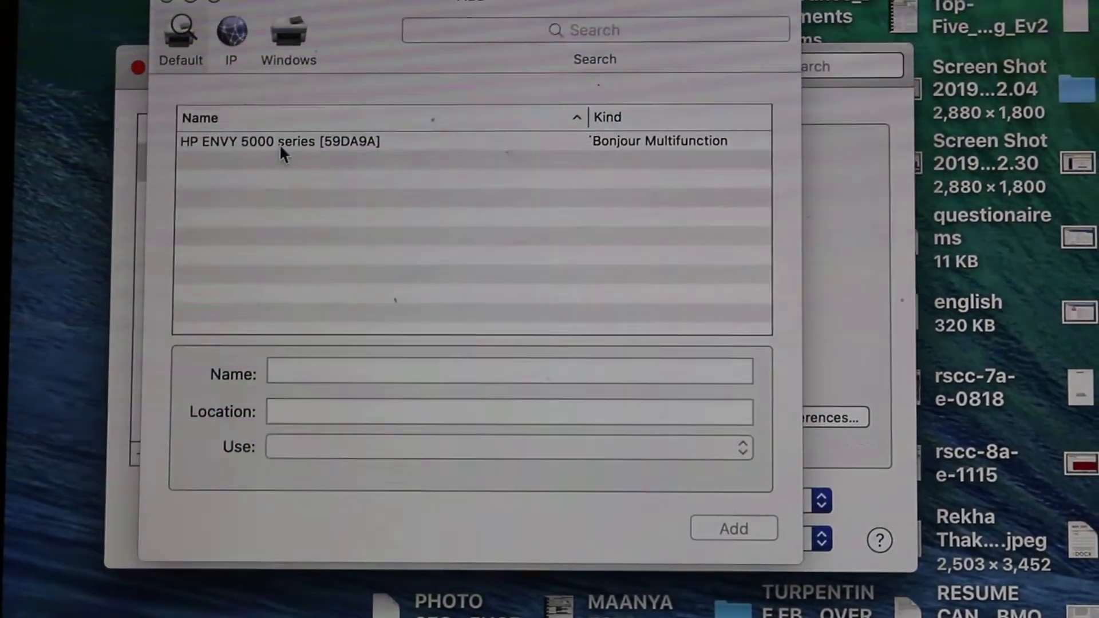
click(280, 141)
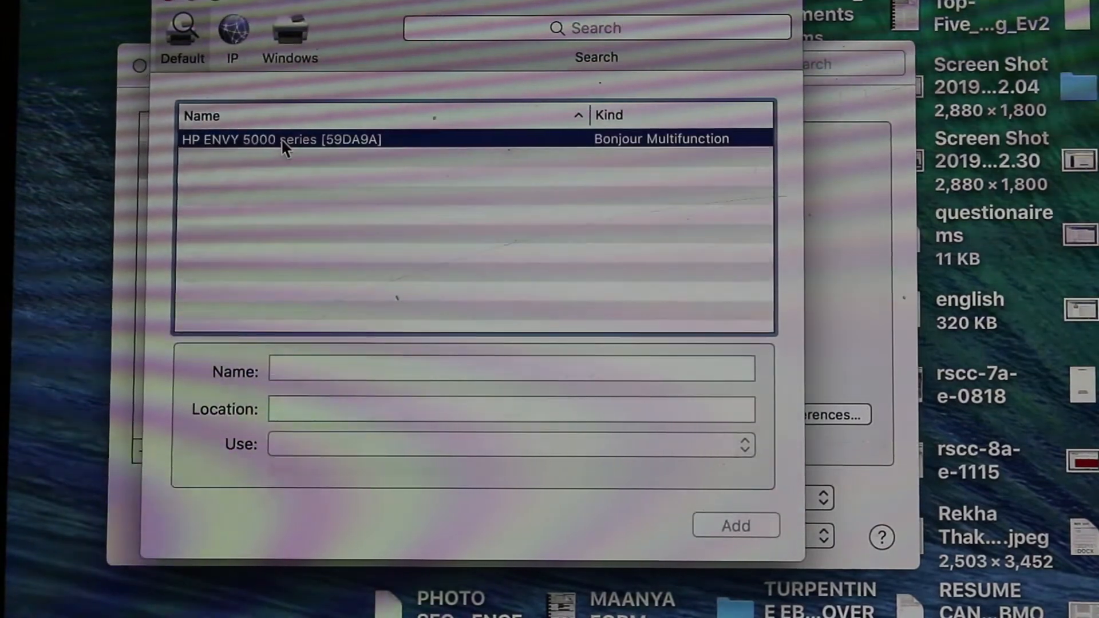
click(281, 139)
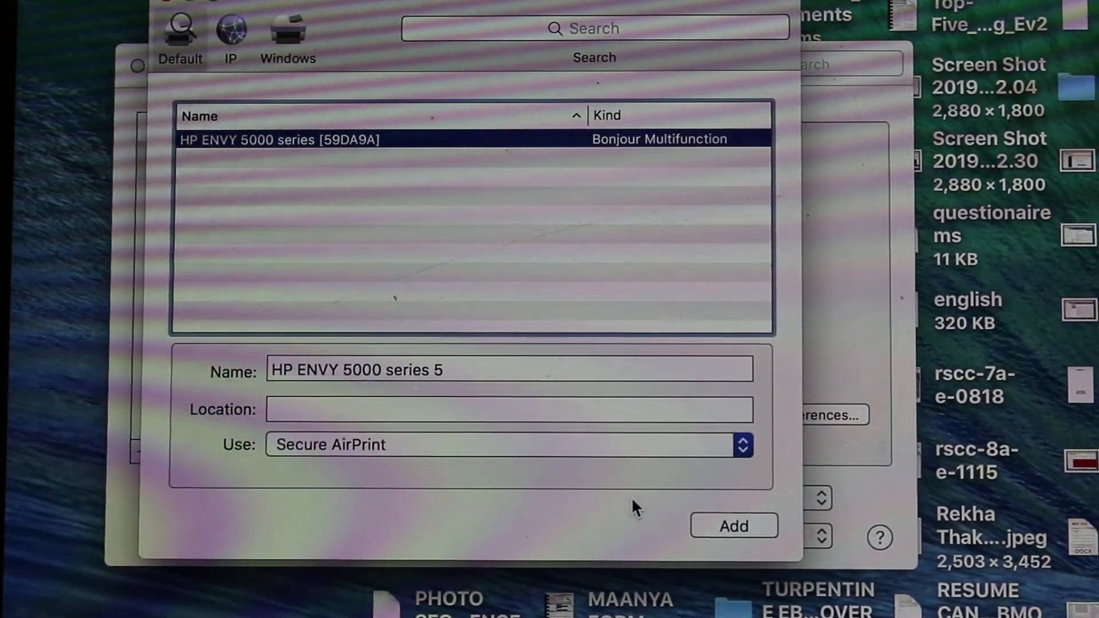
click(733, 526)
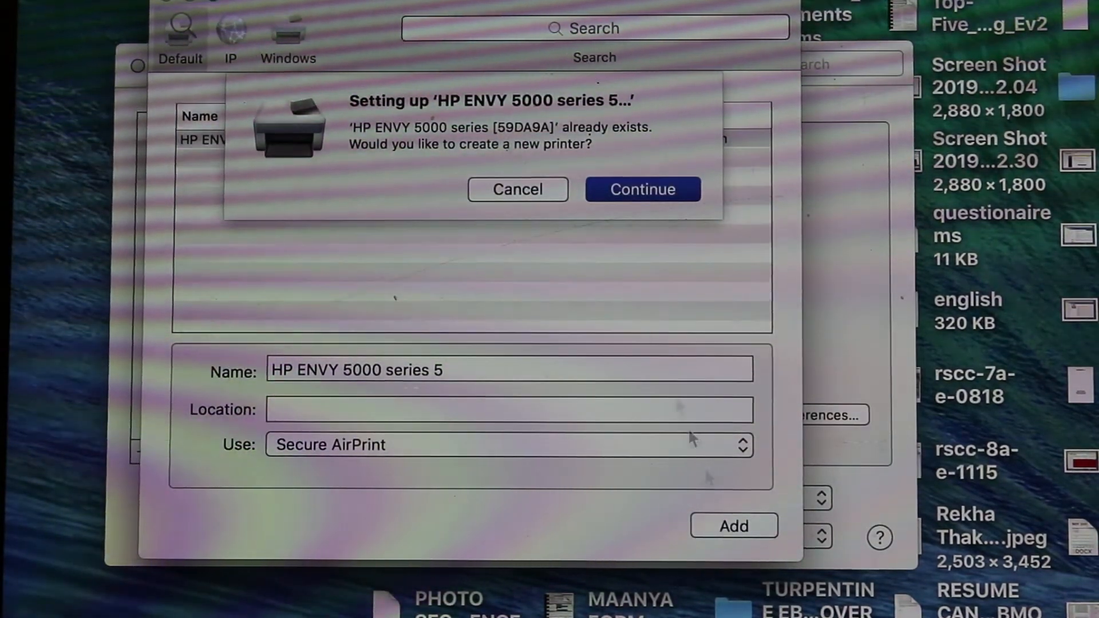
click(642, 190)
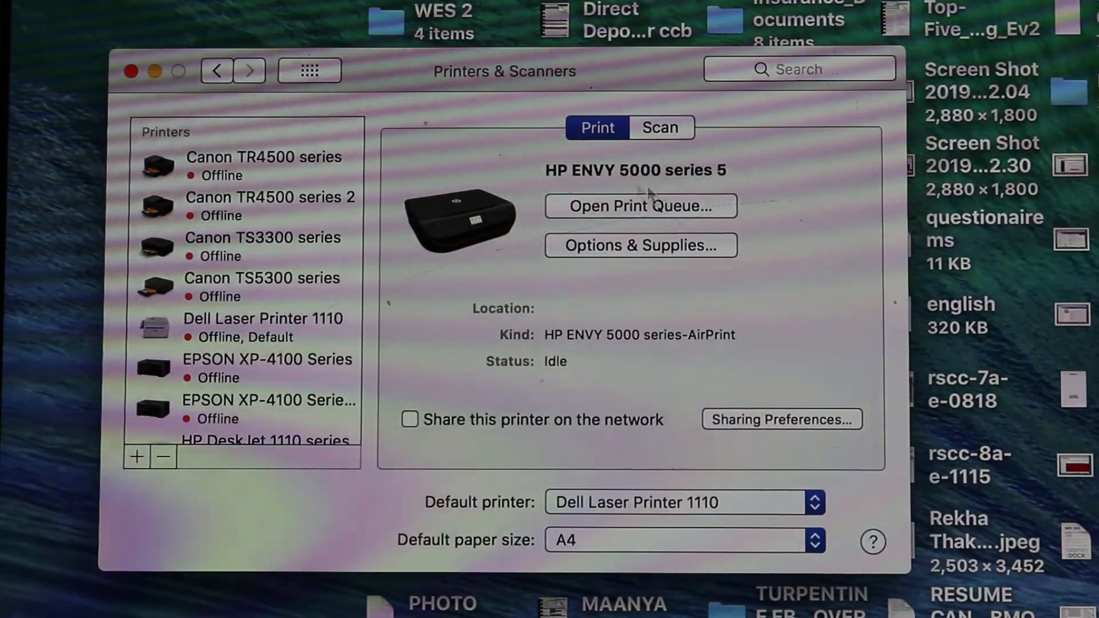
click(659, 127)
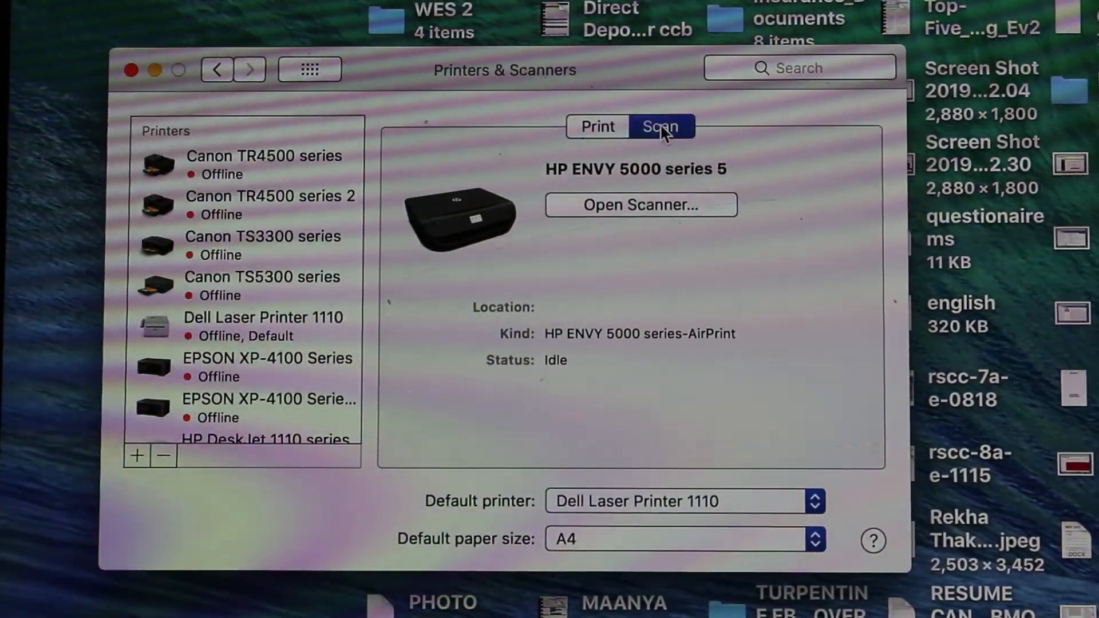
click(596, 125)
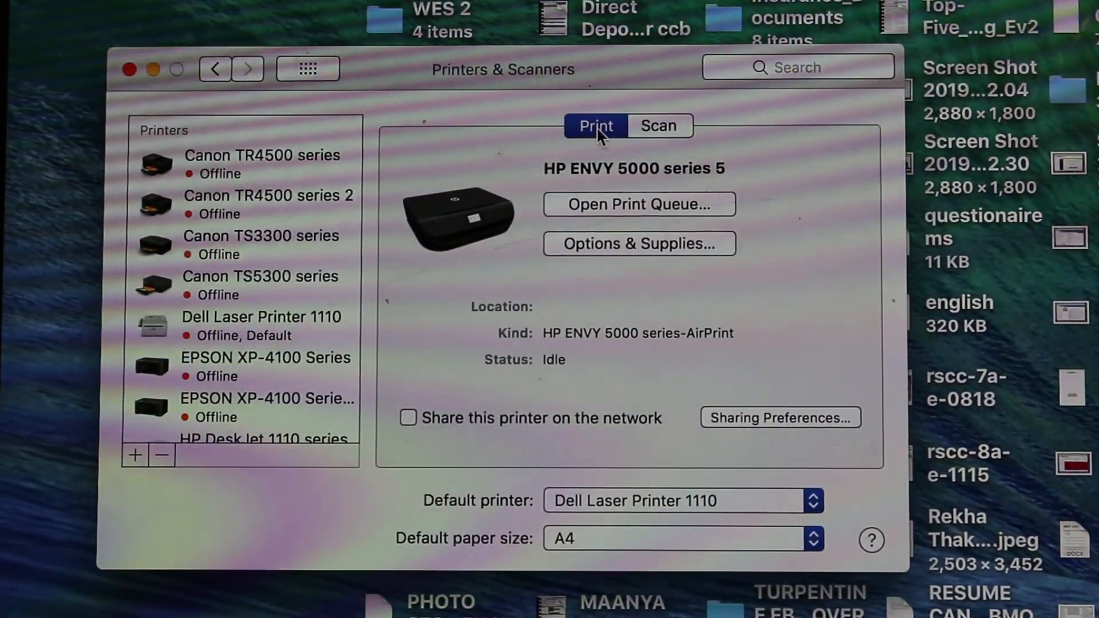